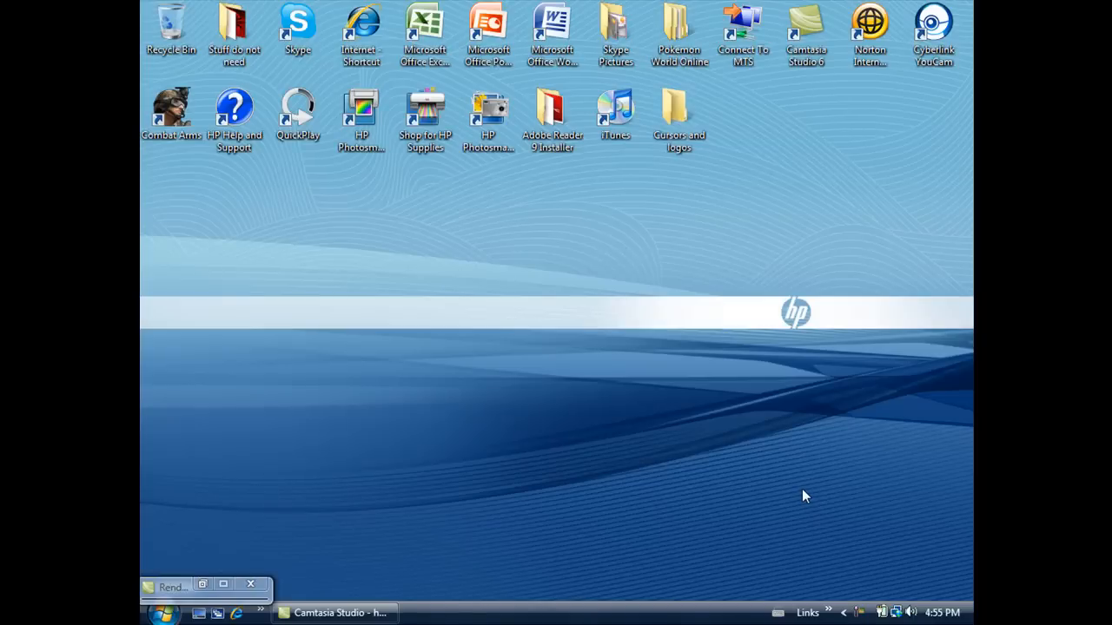
mouse_move(872, 453)
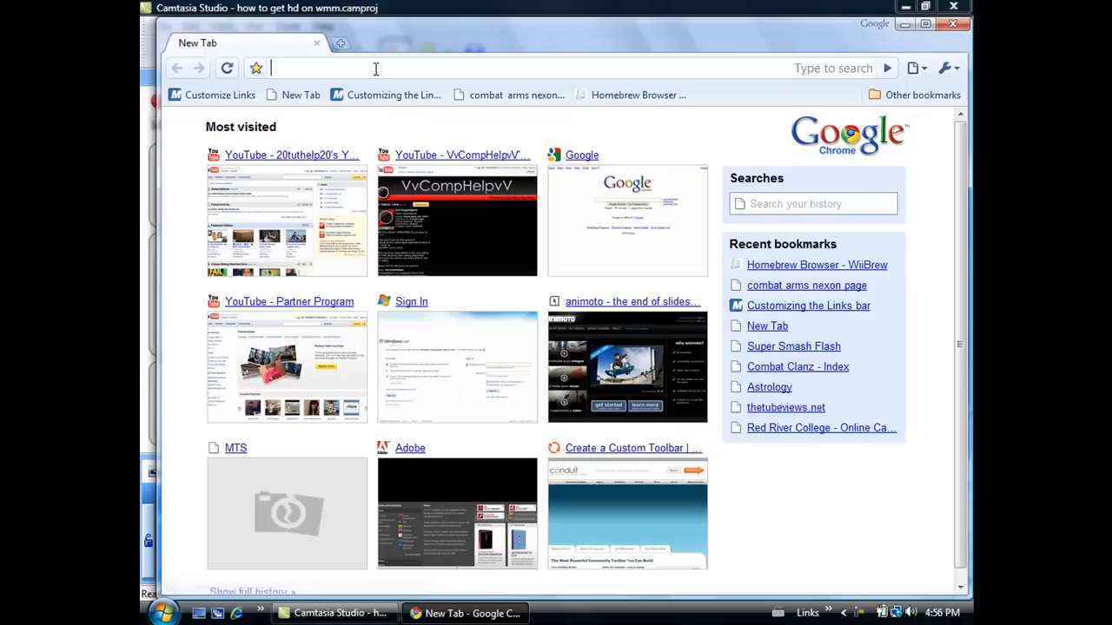
mouse_move(608, 228)
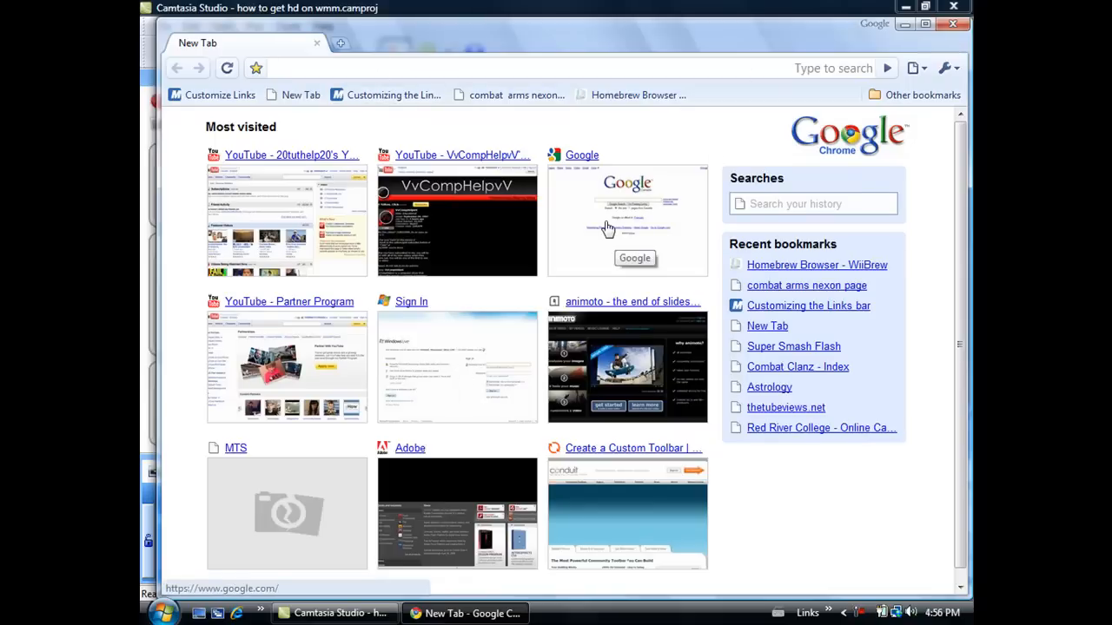
From the New Tab page, run a Google search for 'techsmith camtasia studio'
left_click(580, 155)
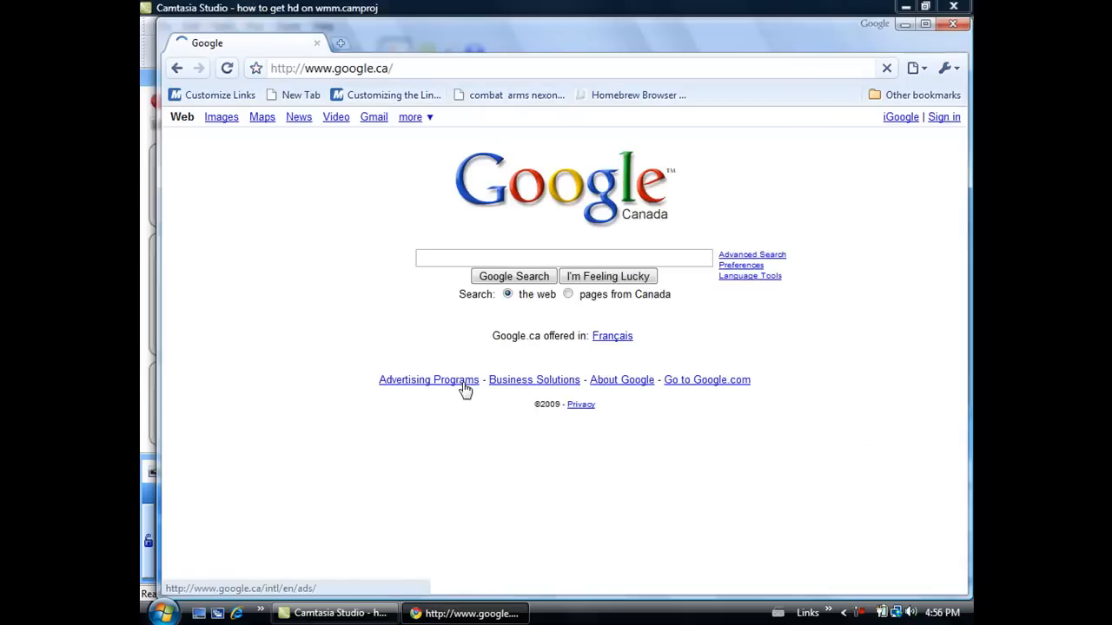
type("techsmi")
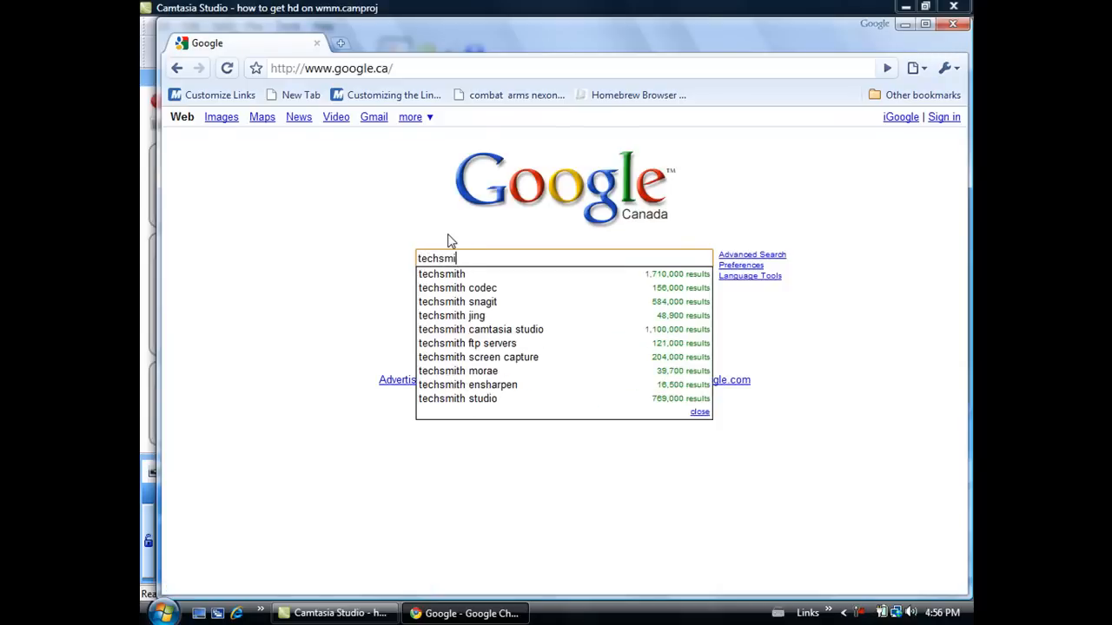
left_click(479, 330)
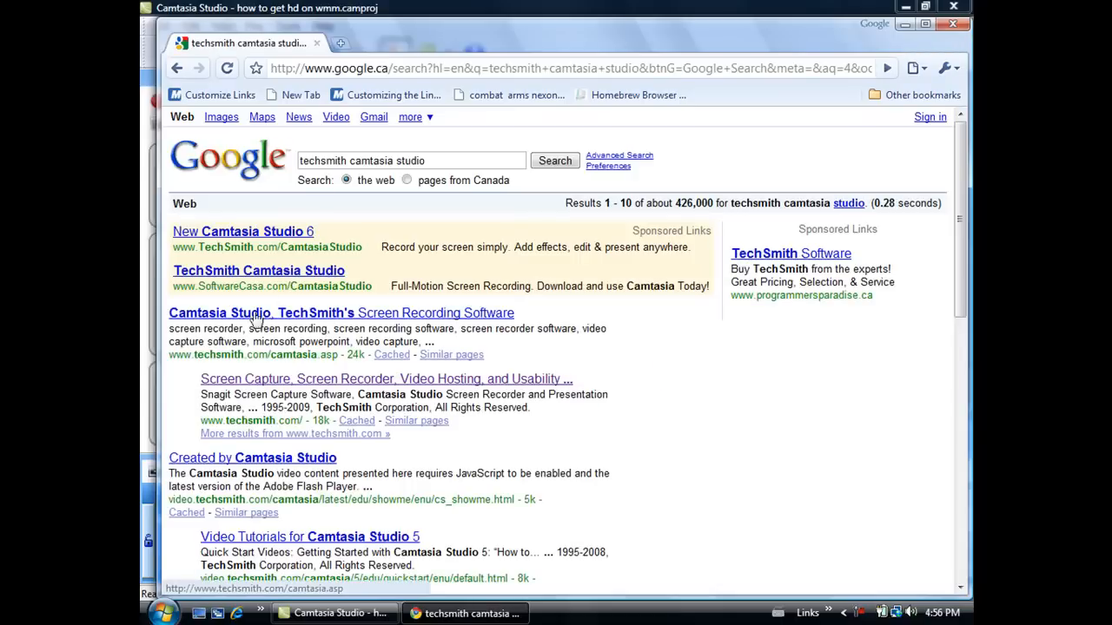
mouse_move(281, 386)
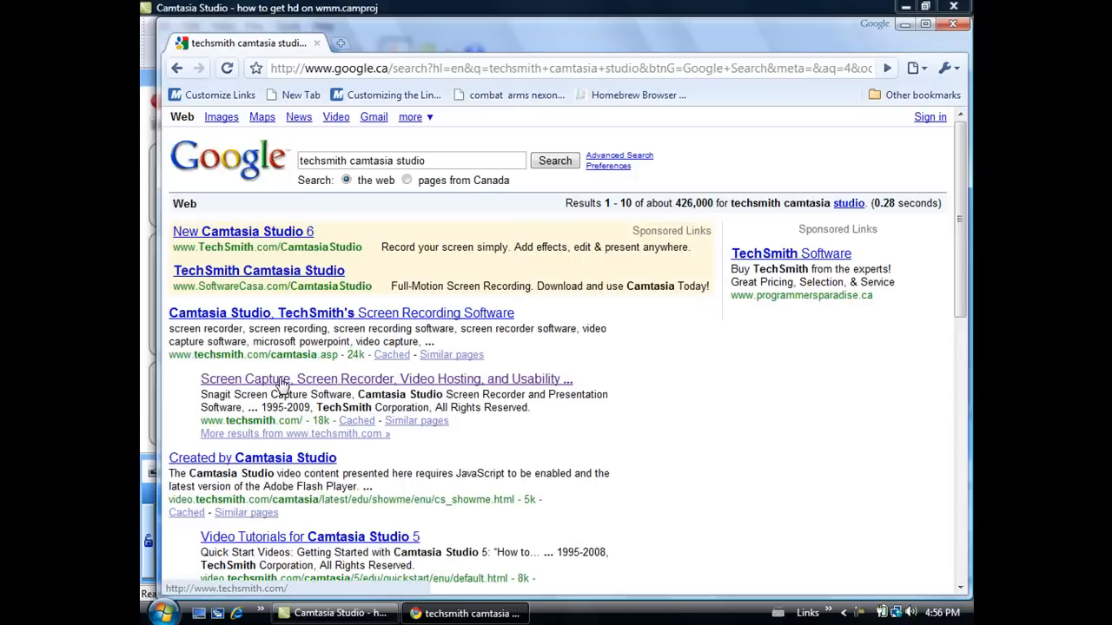
mouse_move(271, 408)
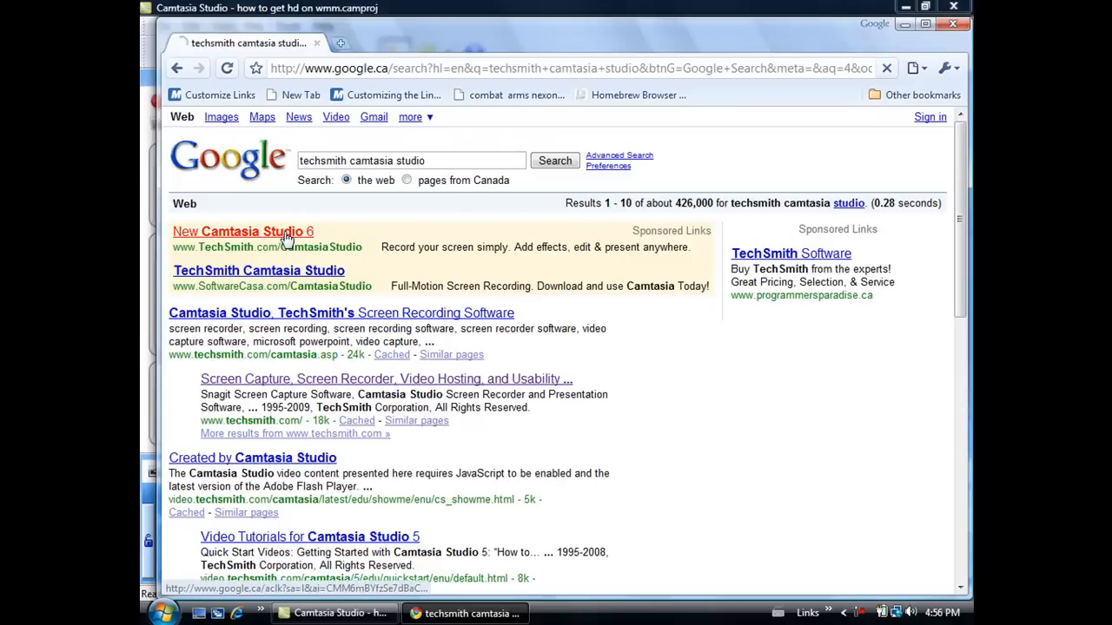
Follow the 'New Camtasia Studio 6' sponsored result to techsmith.com
left_click(243, 233)
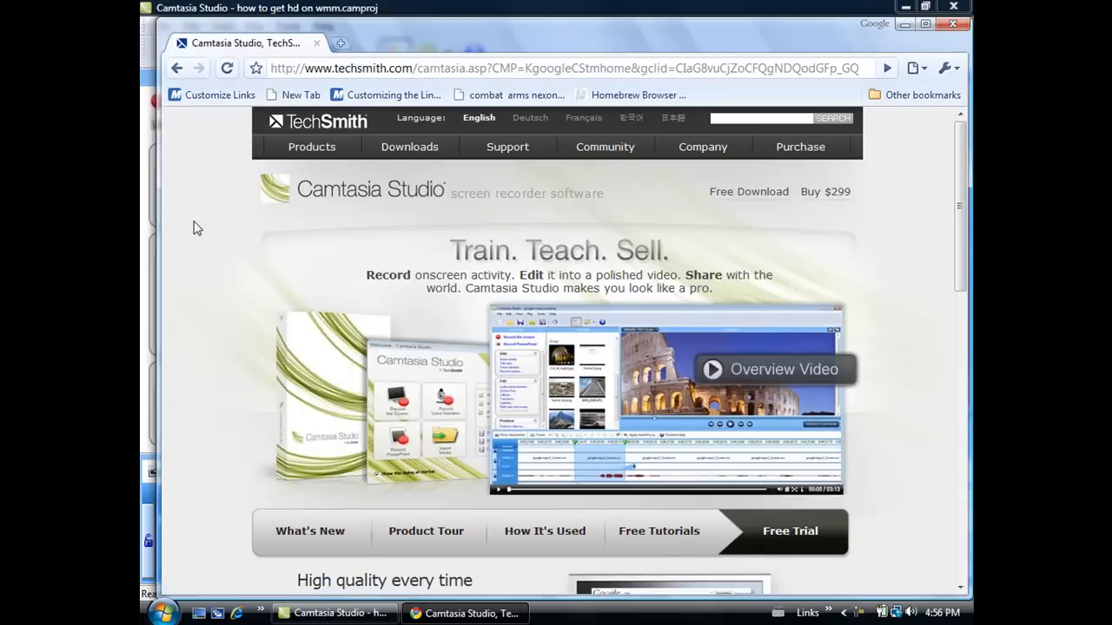
Scroll to the bottom of the Camtasia Studio page to reach 'Download Camtasia Studio Free'
scroll("down", 3)
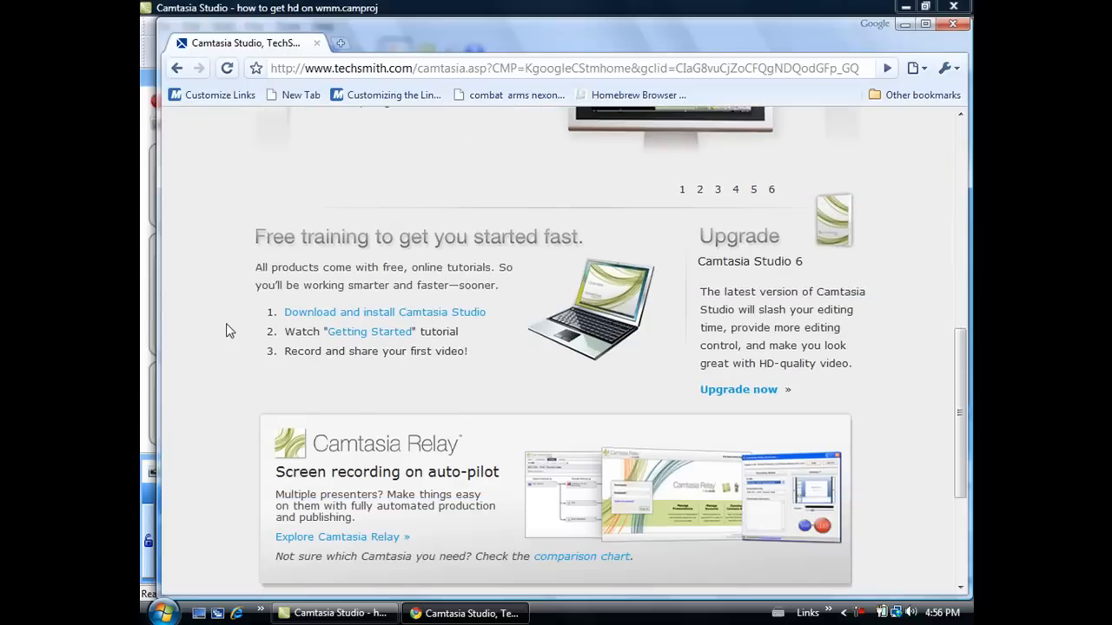
scroll("down", 3)
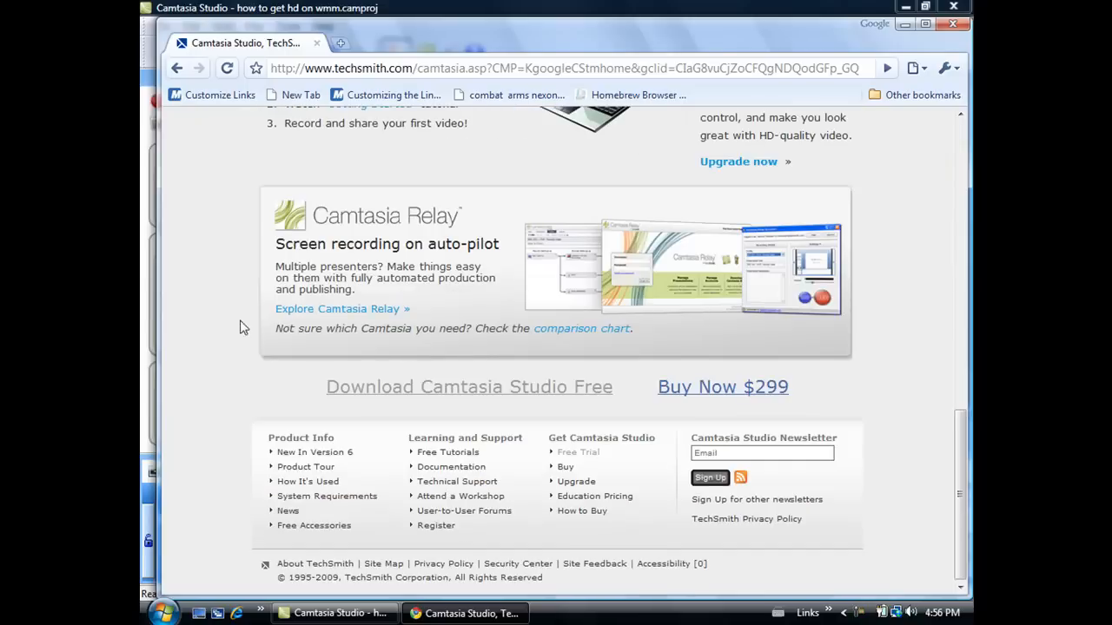
mouse_move(431, 393)
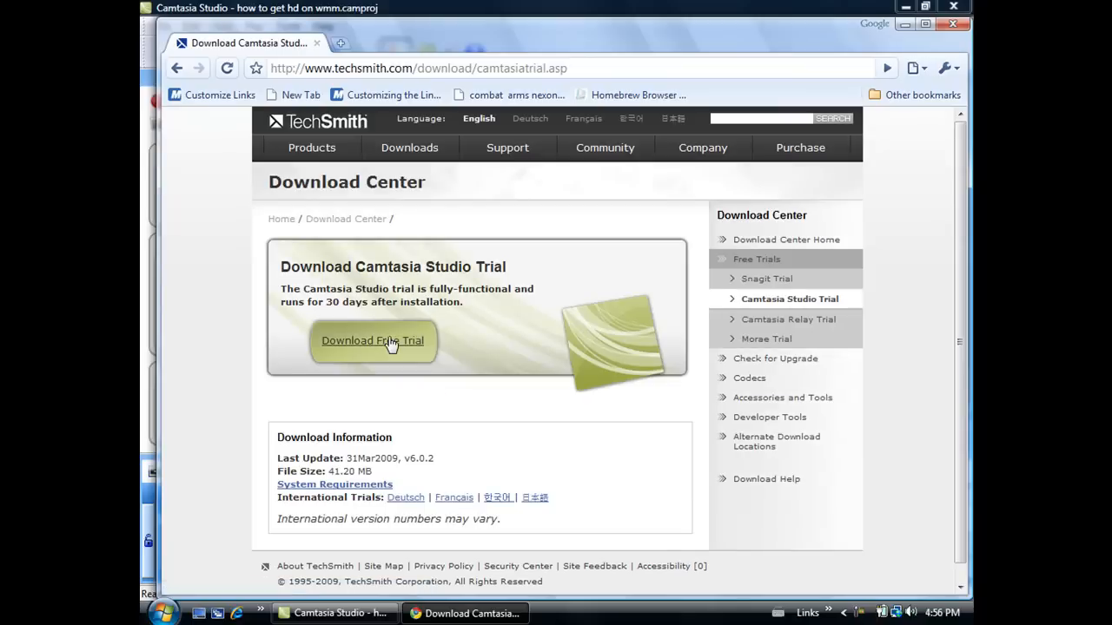
Start the Camtasia Studio 30-Day Free Trial download from the Download Center
left_click(372, 340)
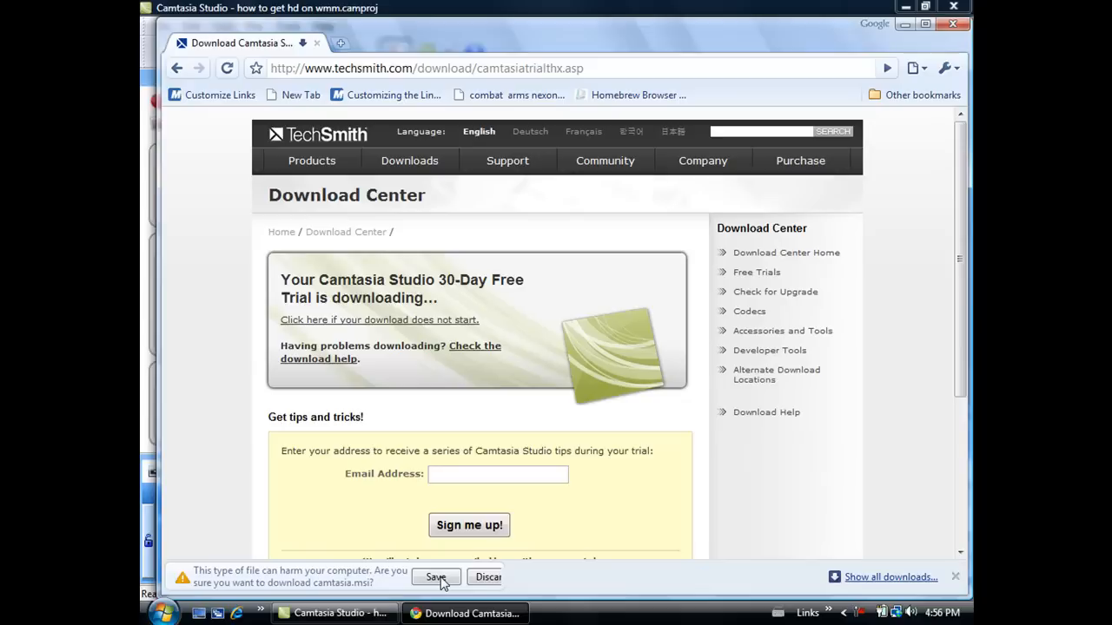
mouse_move(334, 613)
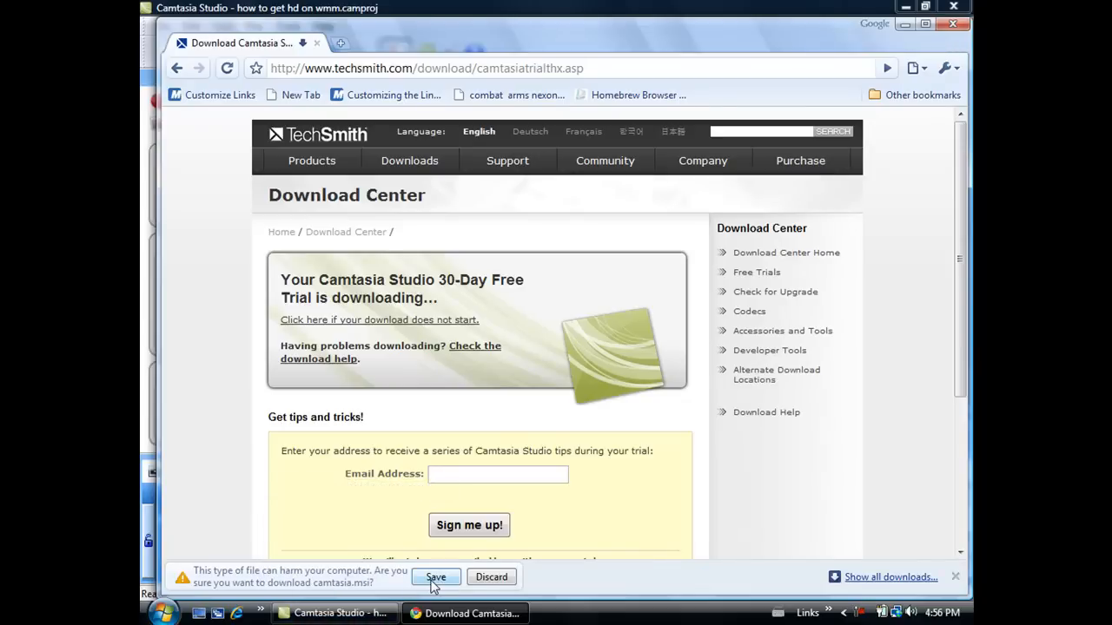
mouse_move(592, 377)
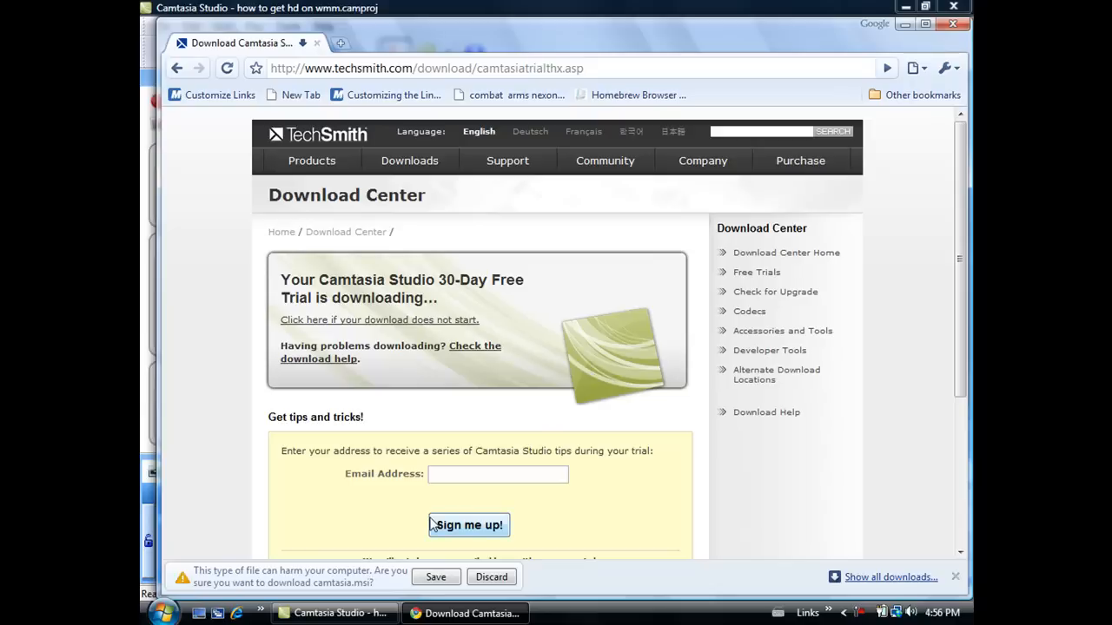
mouse_move(429, 518)
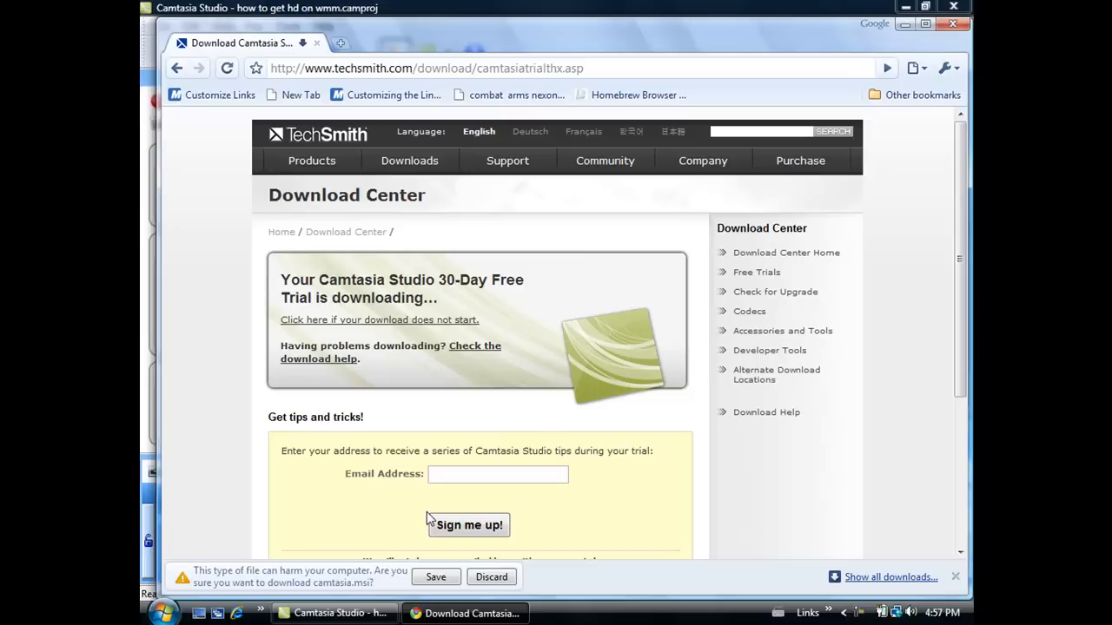
mouse_move(855, 500)
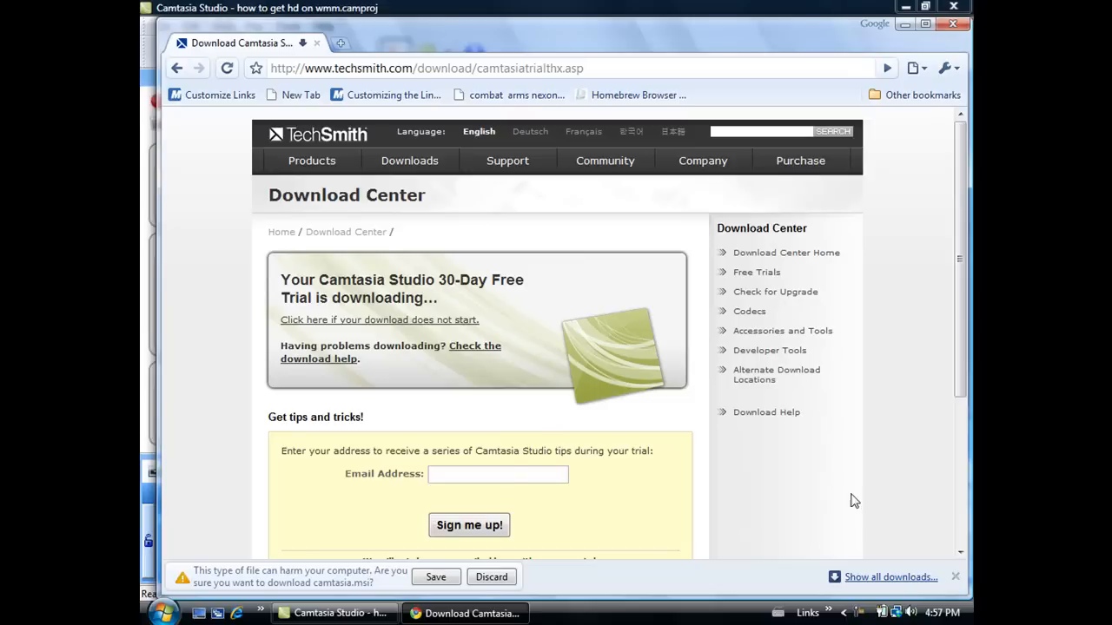
scroll("down", 3)
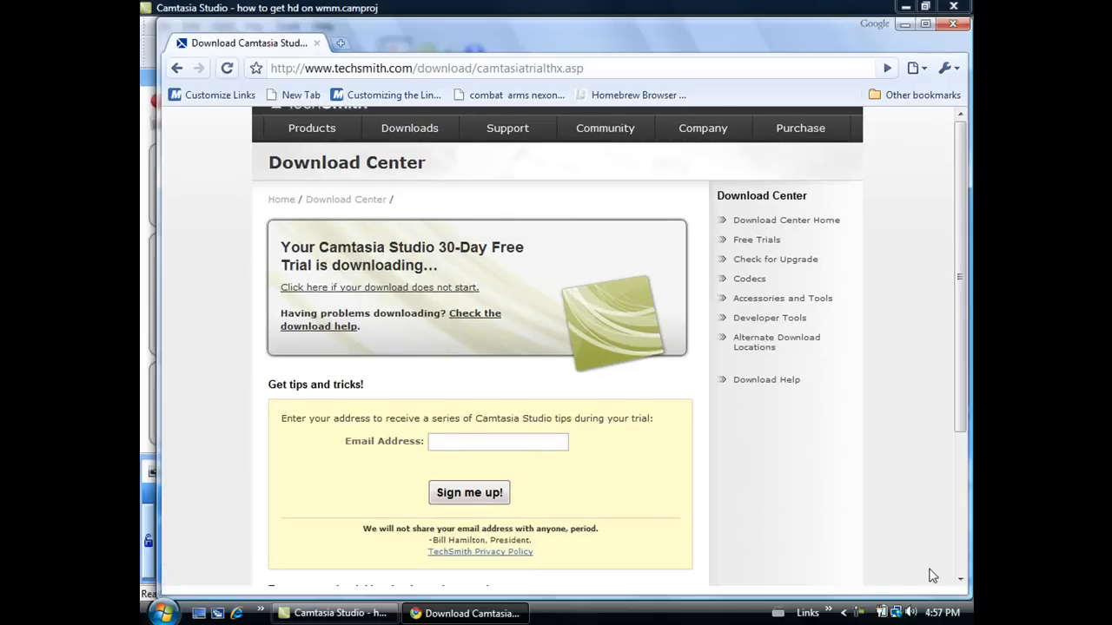
Load youtube.com, signed in as 20tuthelp20
left_click(426, 69)
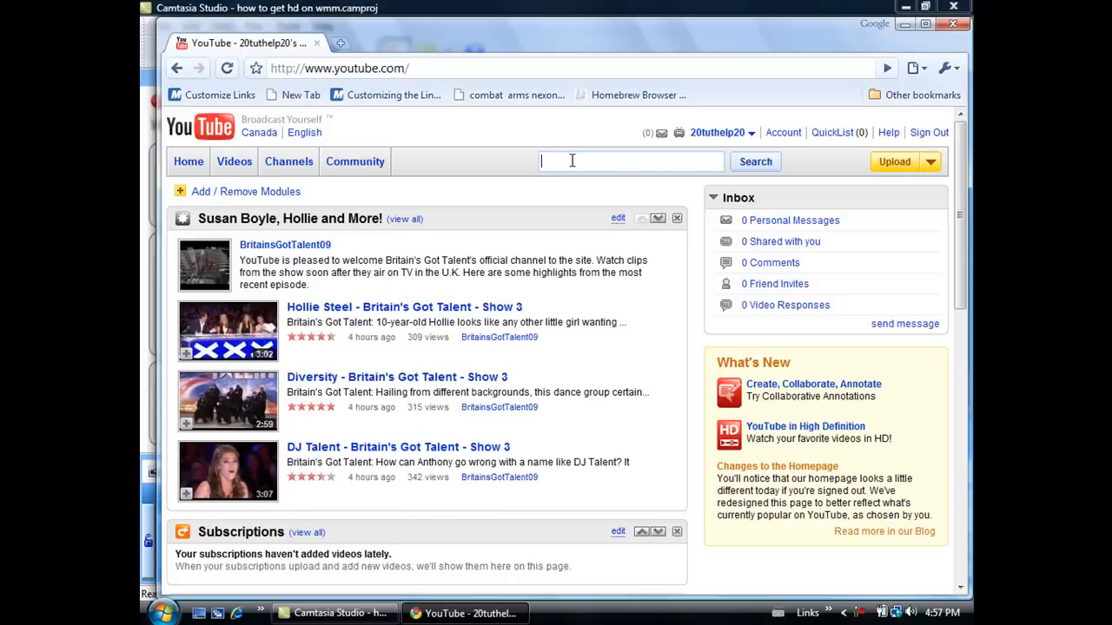
Run a YouTube search for 'camtasia studio 6 key', listing about 149 videos
type("camtasia studio")
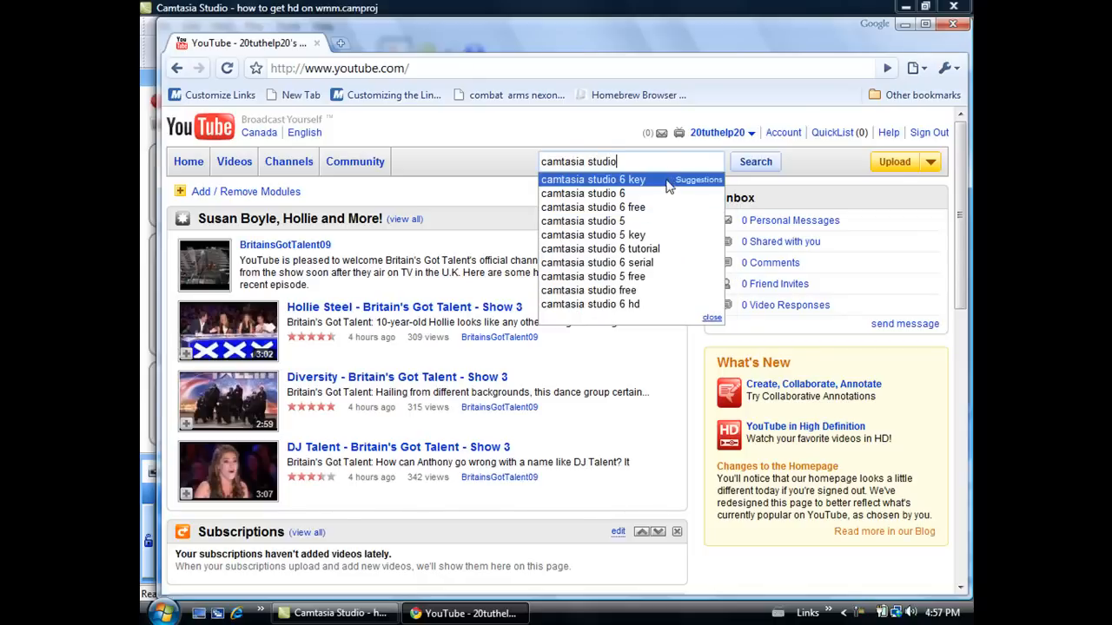
left_click(583, 179)
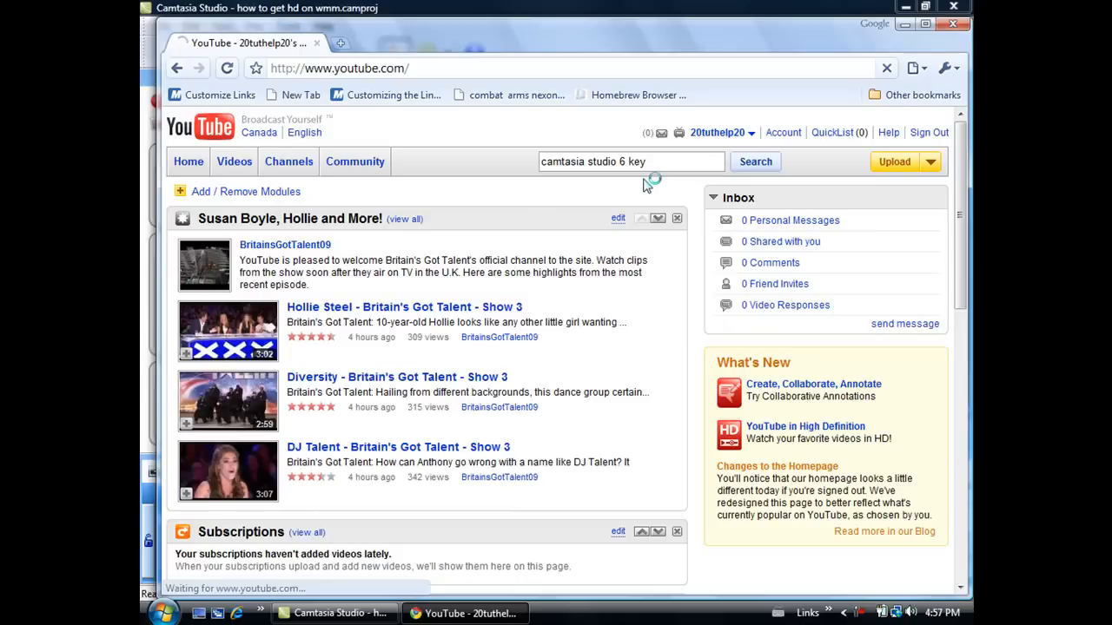
left_click(754, 161)
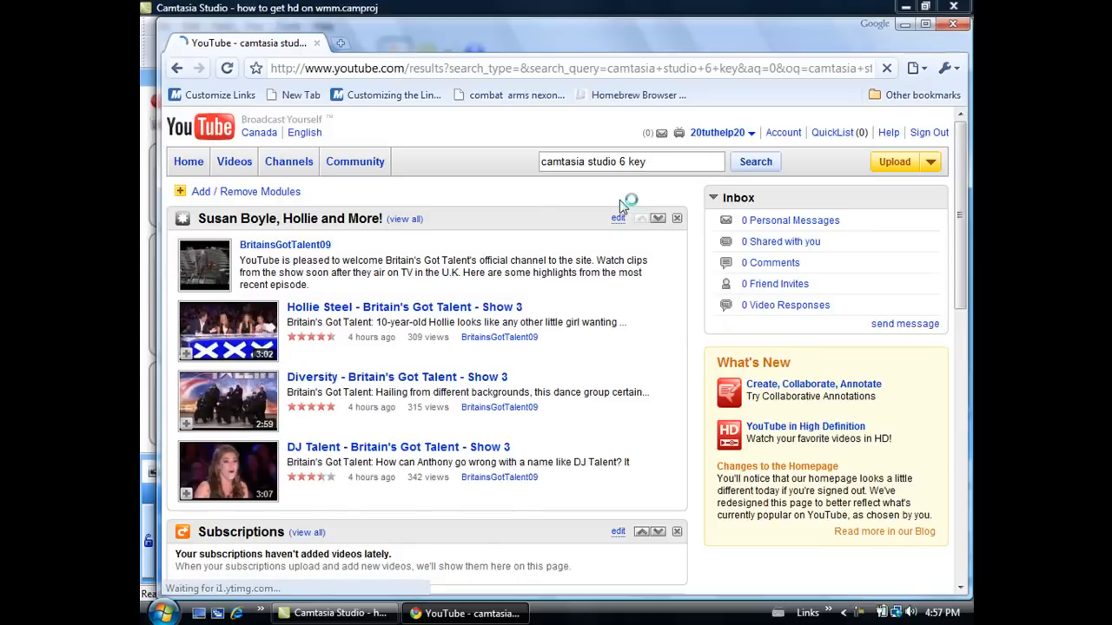
left_click(754, 162)
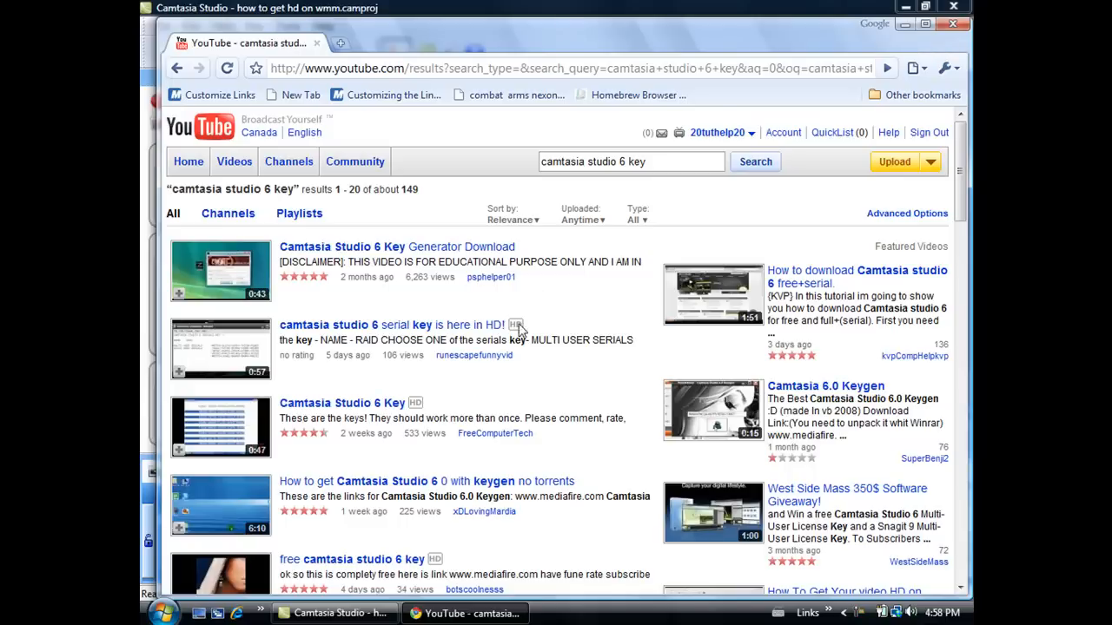
left_click(212, 129)
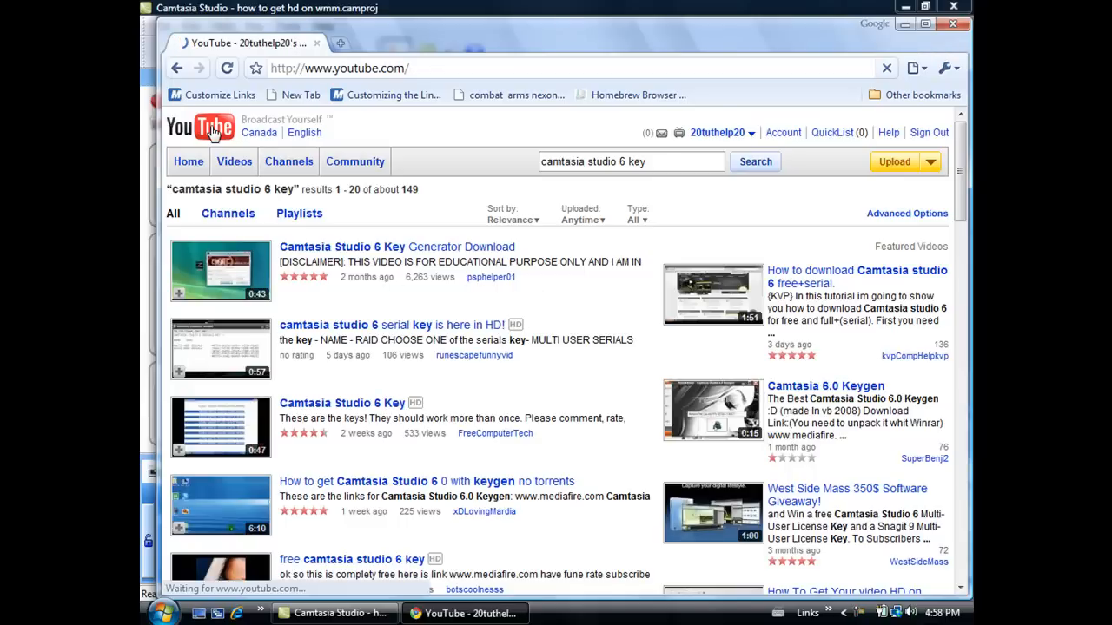
Return to the signed-in YouTube home page via the logo and reload it
left_click(208, 126)
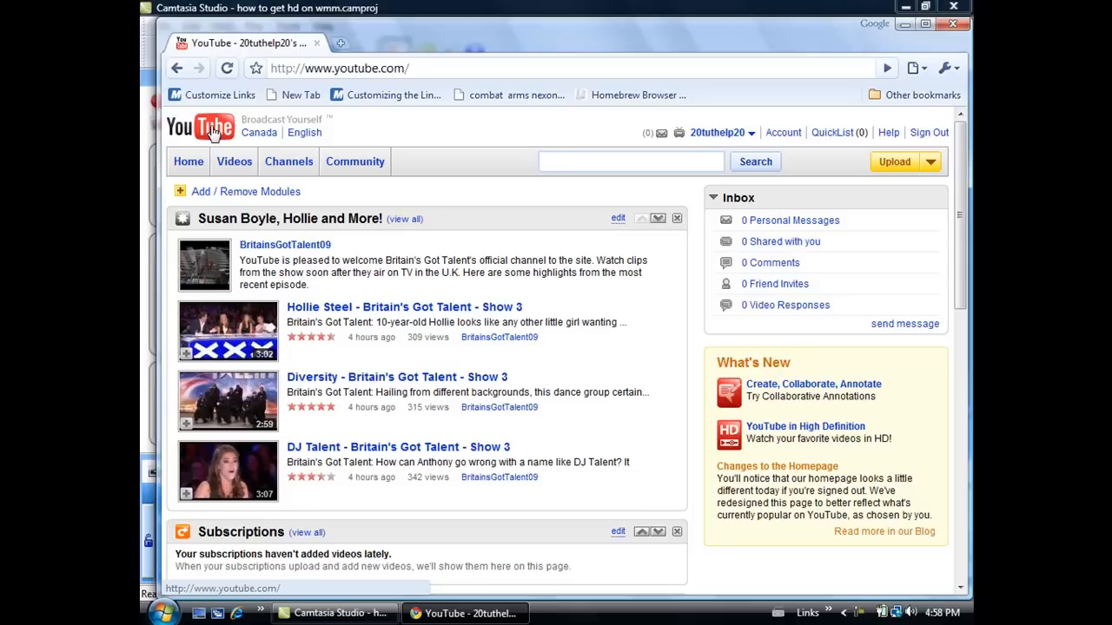
left_click(631, 162)
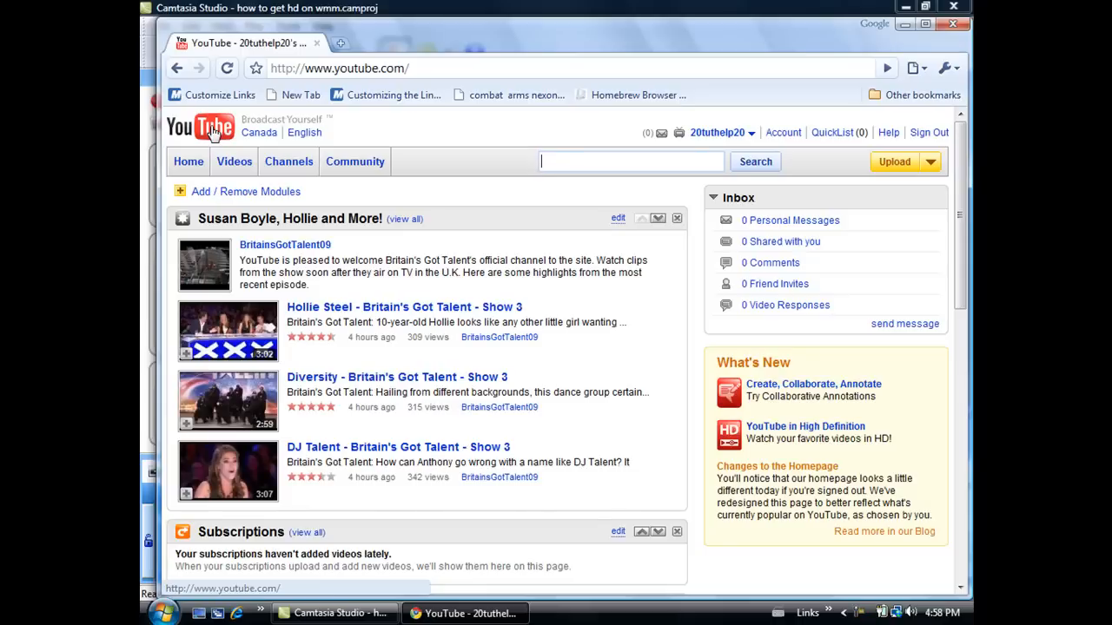